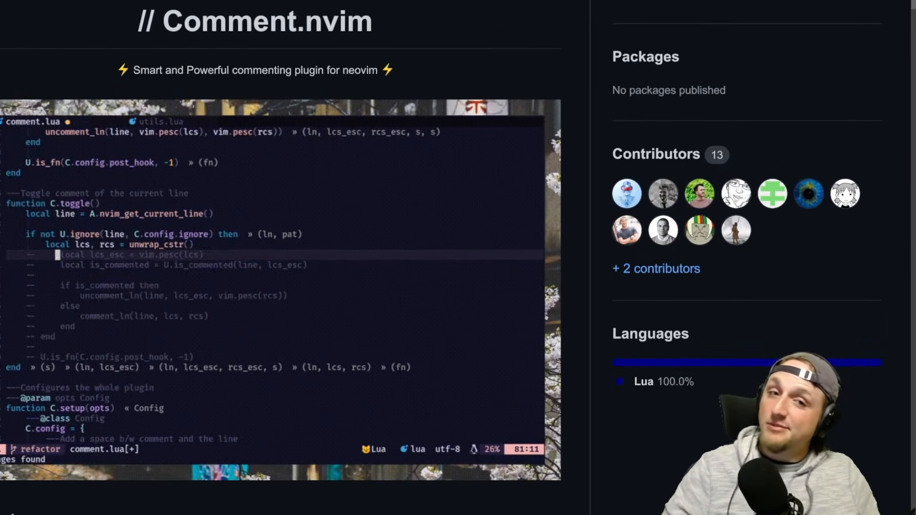
- Leave the Comment.nvim README on GitHub and move into Neovim with a new empty tab
scroll("down", 3)
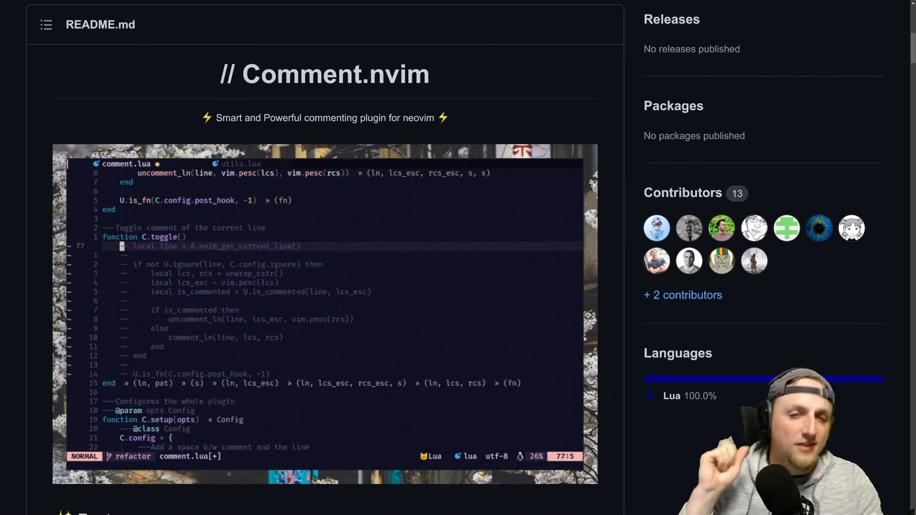
key("V")
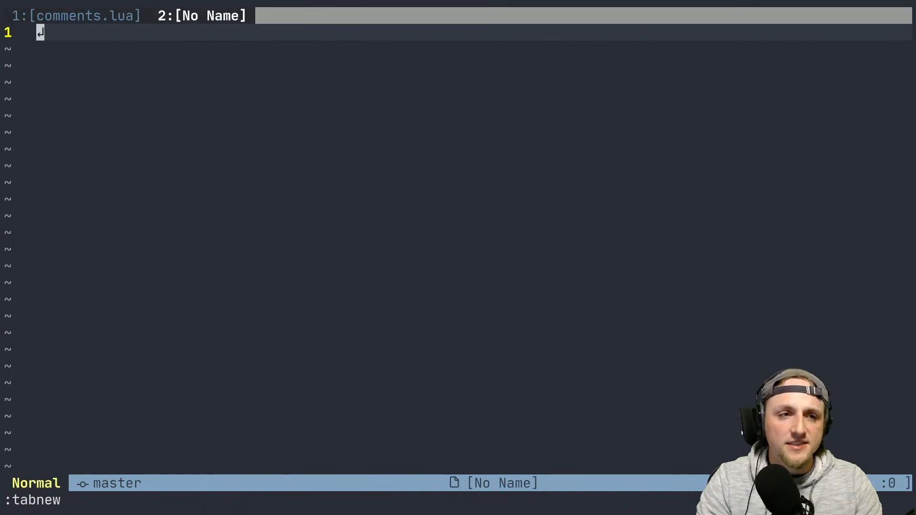
- Write '// hello this is a comment' and a '/* this is a ... */' block comment as sample text
type("// hel")
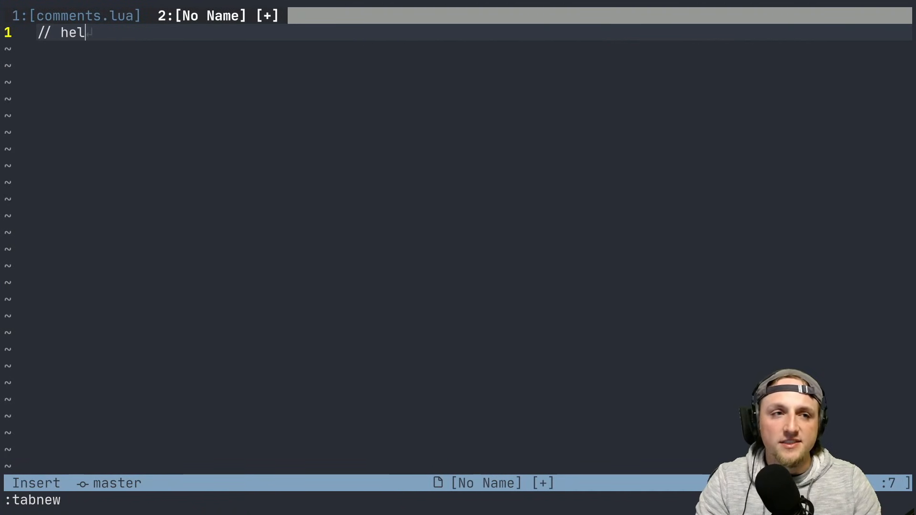
type("lo this is a comment")
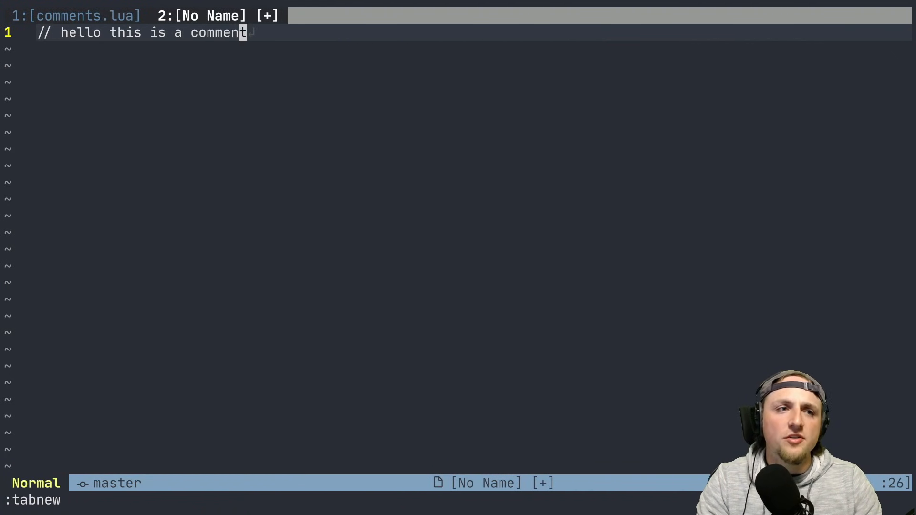
type("/* this is also a comment */")
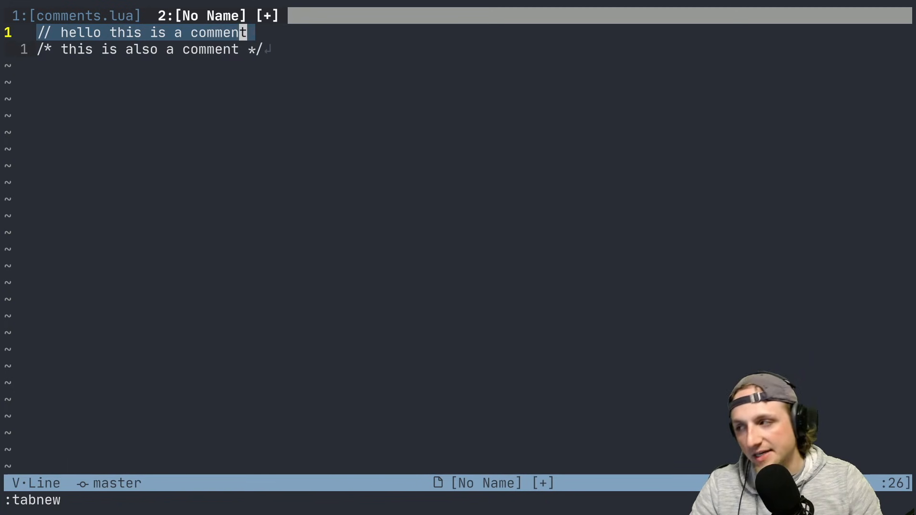
key("j")
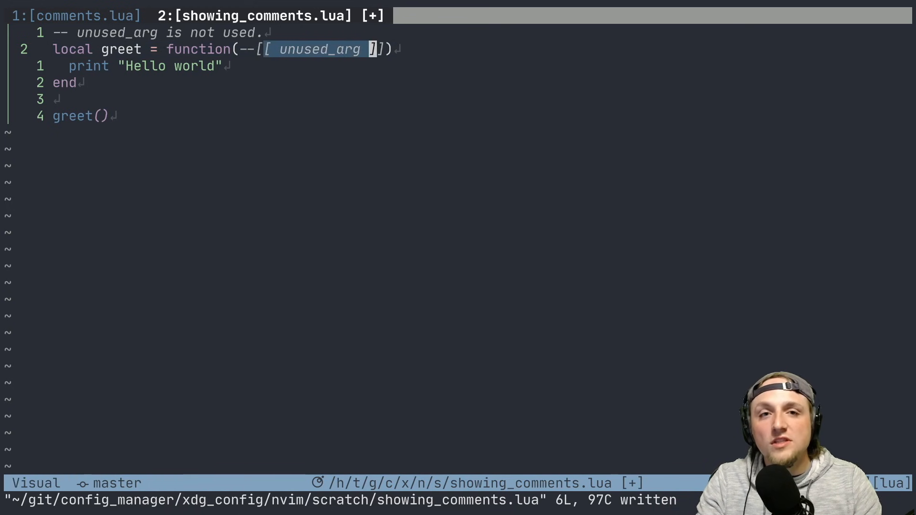
- After block-commenting the greet function, add a new line below holding an empty '/* */'
key("Escape")
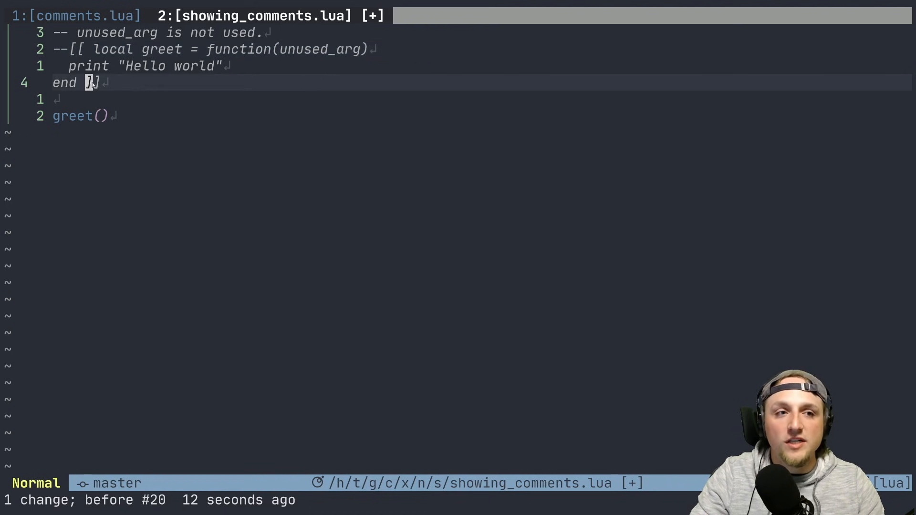
key("o")
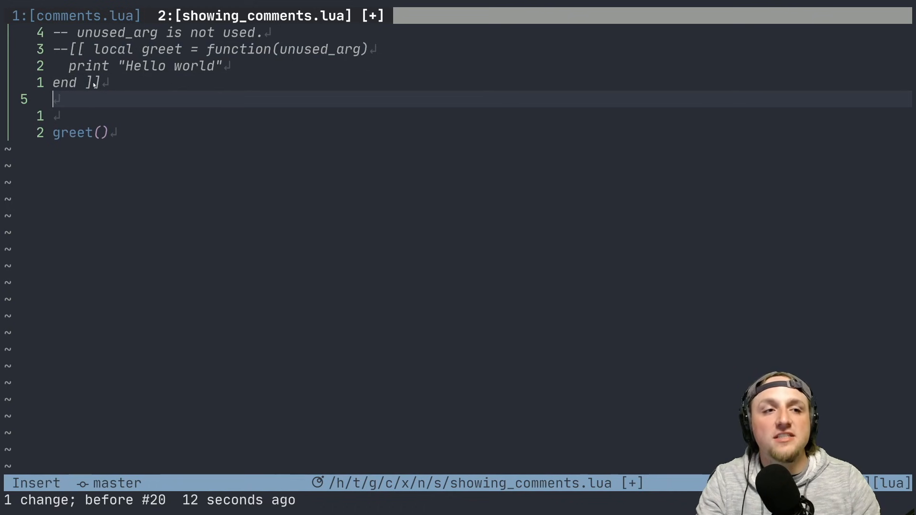
type("/* */")
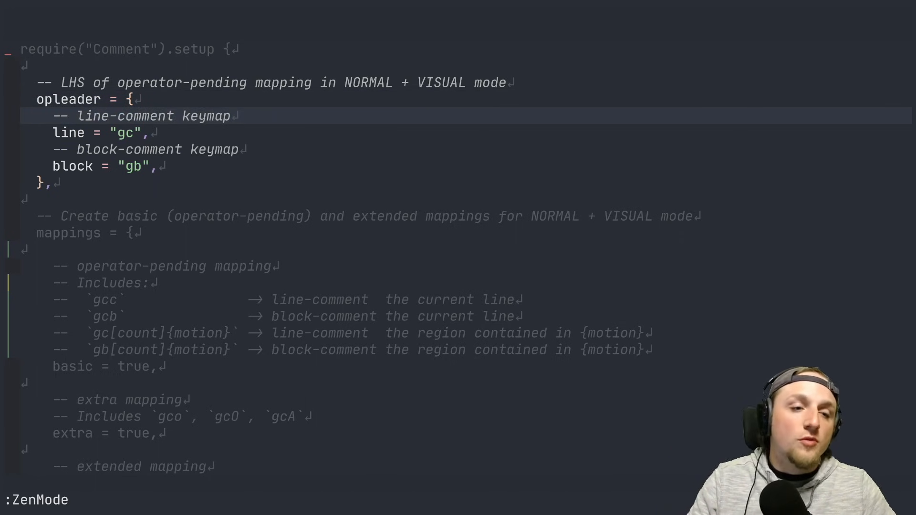
- Show the Comment setup configuration in the distraction-free ZenMode view
key("j")
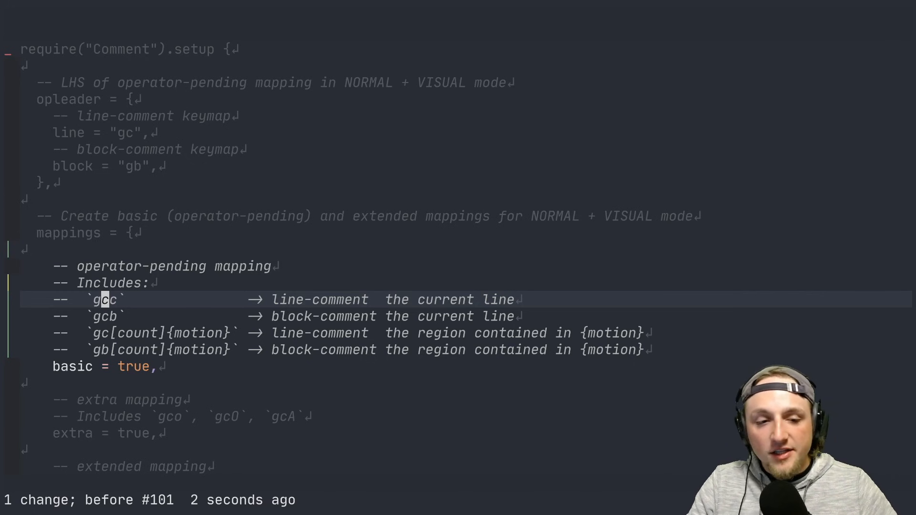
scroll("down", 3)
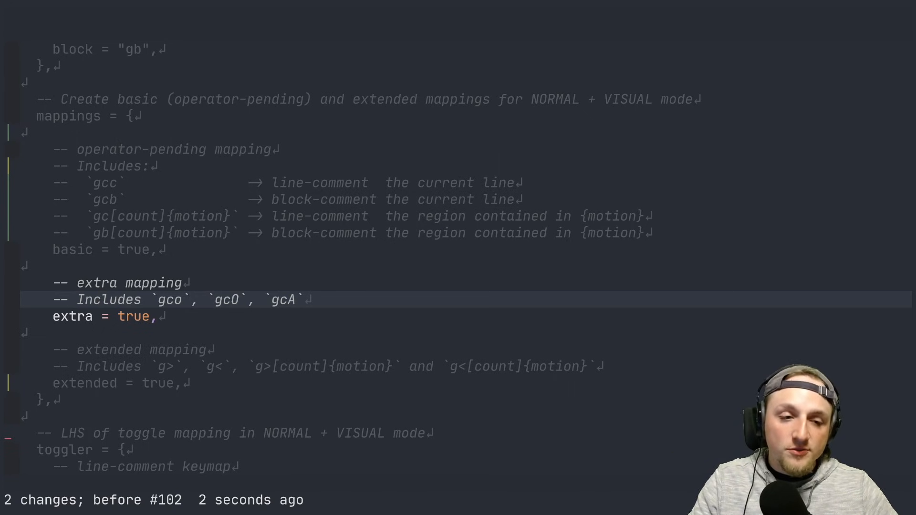
type("hel")
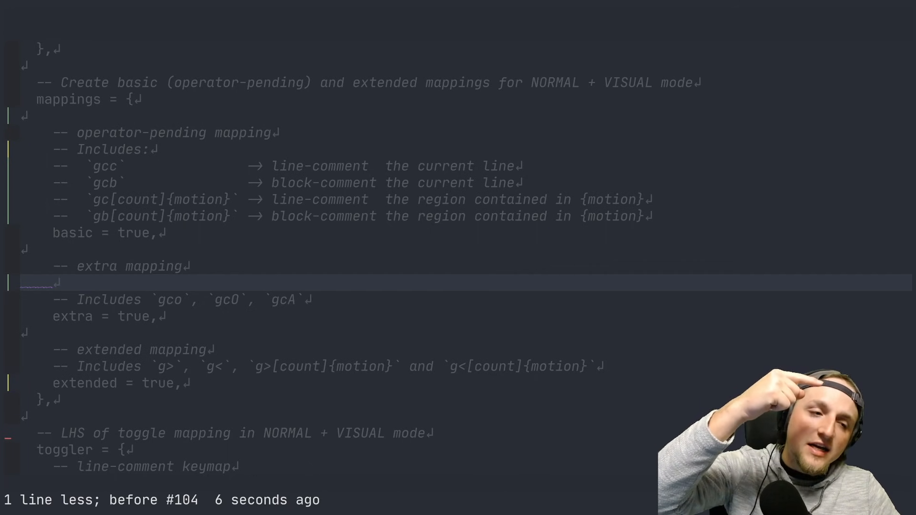
type("hello")
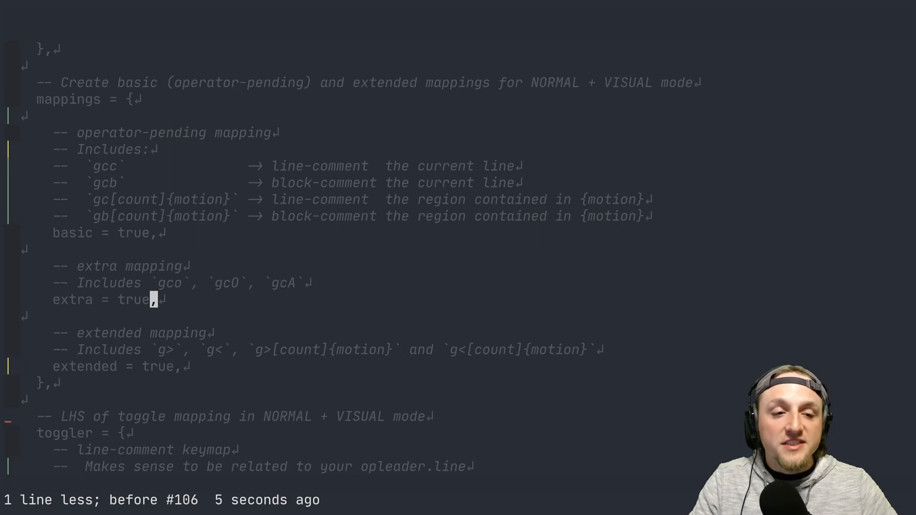
type("--")
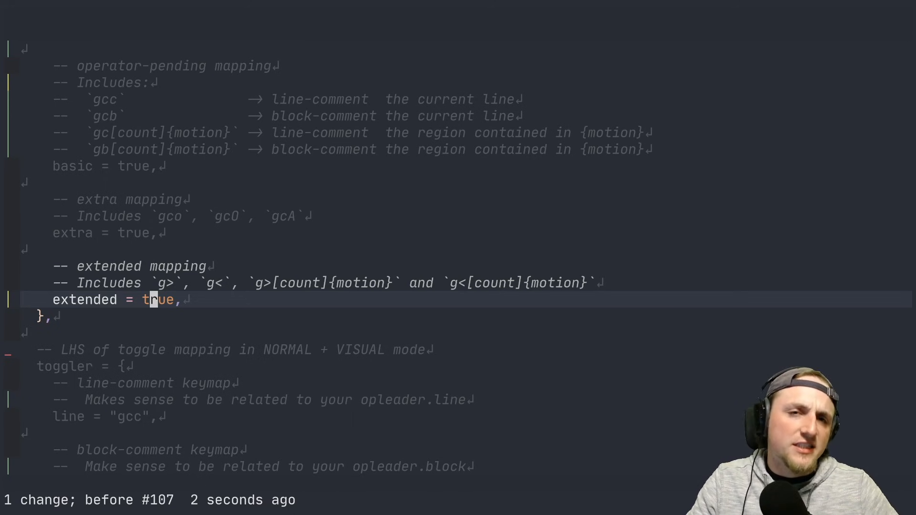
scroll("down", 3)
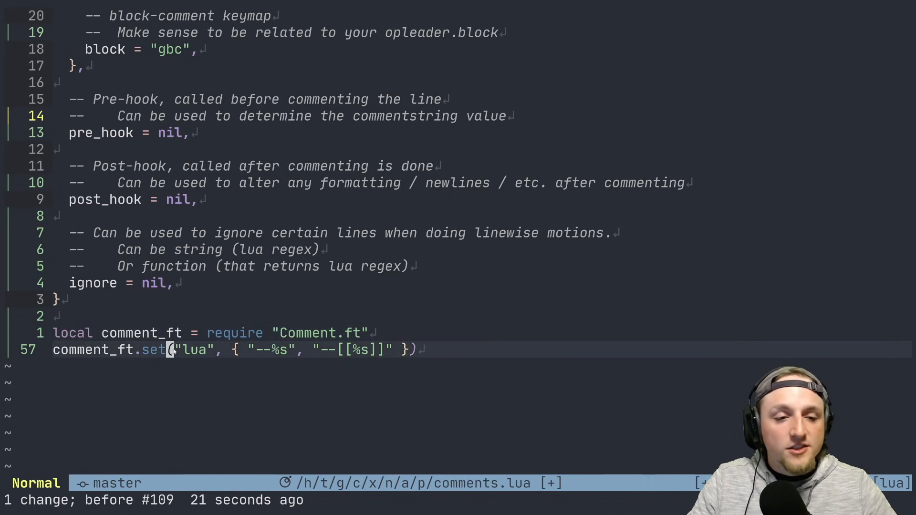
- Select the block-comment string, leaving the lua line-comment string reading "-- %s]]"
key("v")
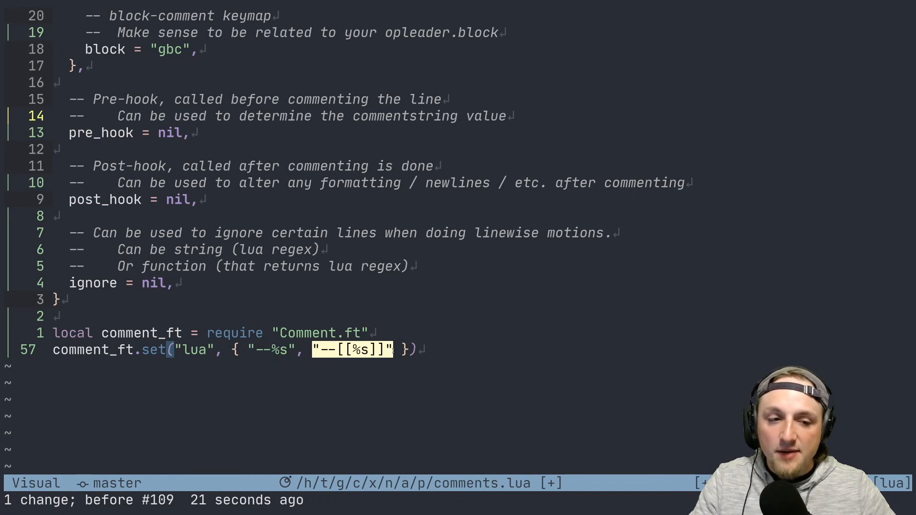
key("Escape")
type("]]")
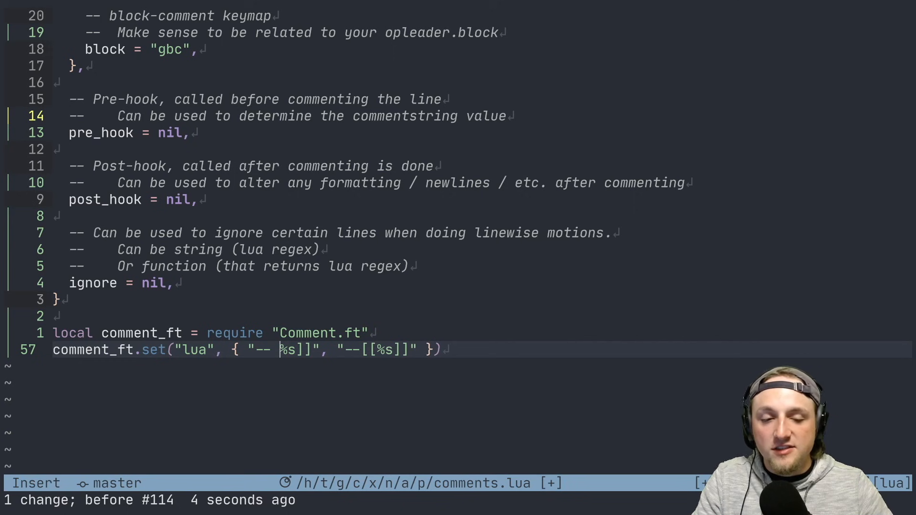
- Make the lua line-comment string read 'THIS IS A COMMENT' before %s
type("THIS IS A COMMENT")
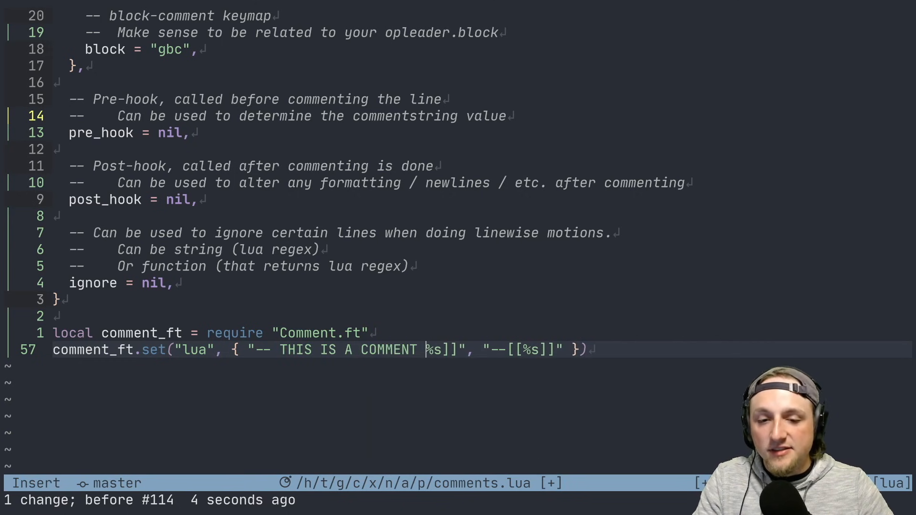
key("Escape")
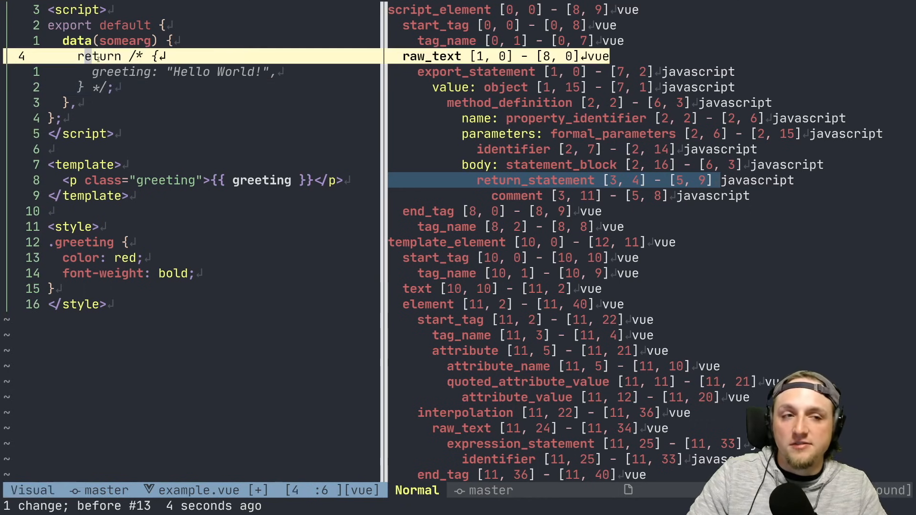
- Wrap the Vue script's returned greeting object in a /* */ block comment via gb
key("Escape")
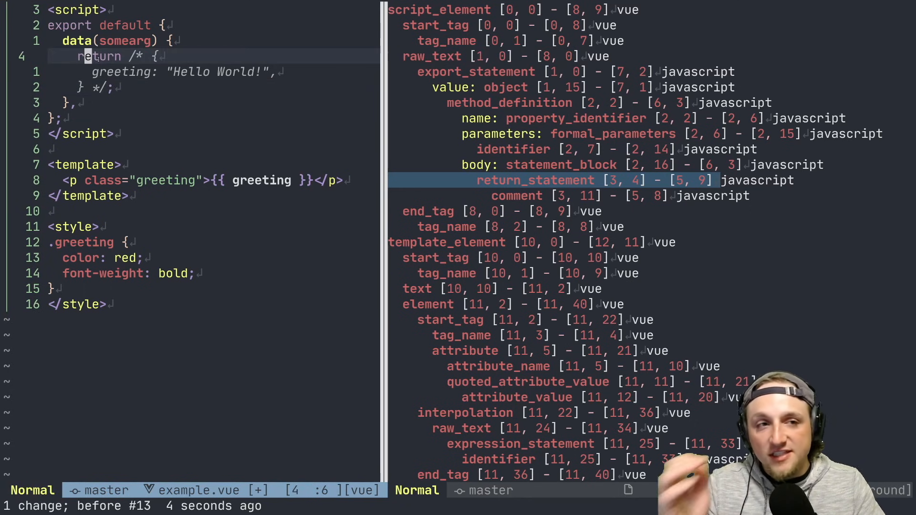